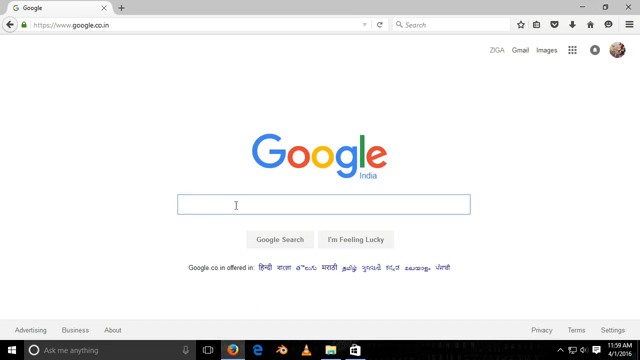
Search Google for 'blogger' and go to the Blogger site.
type("blogger")
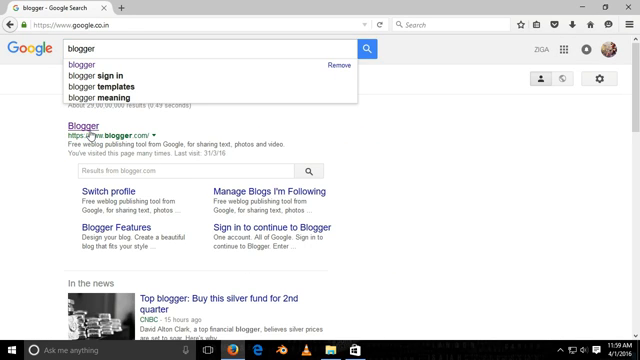
left_click(70, 124)
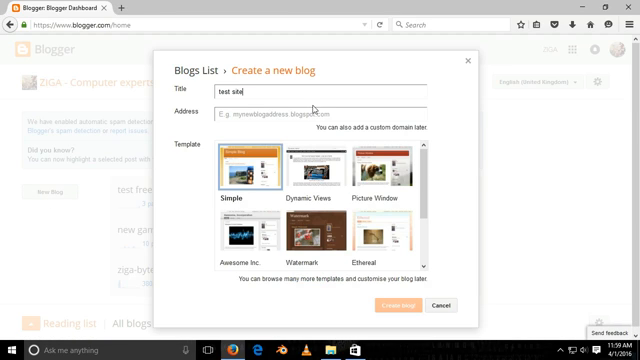
Give the new 'test site' blog the address myfreewebsite122.blogspot.com.
type("myfreewebsite122.blogspot.com")
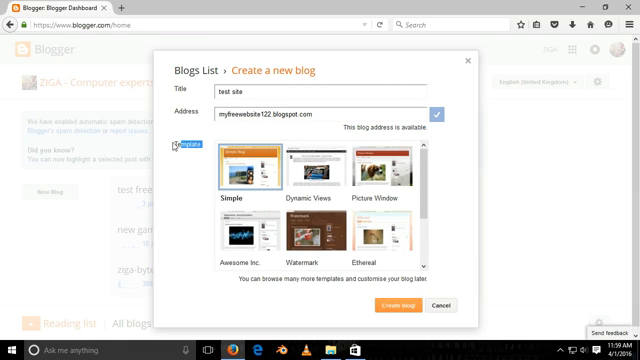
Choose the Travel template for the 'test site' blog.
scroll("down", 3)
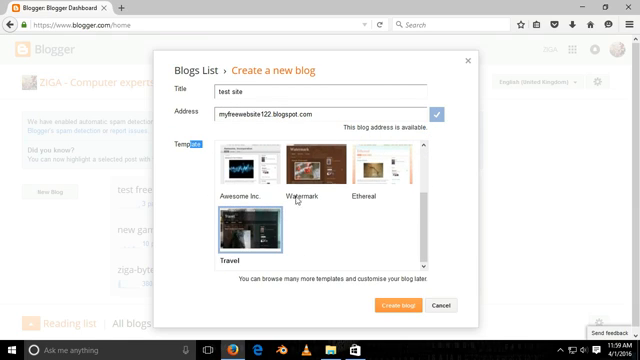
left_click(405, 306)
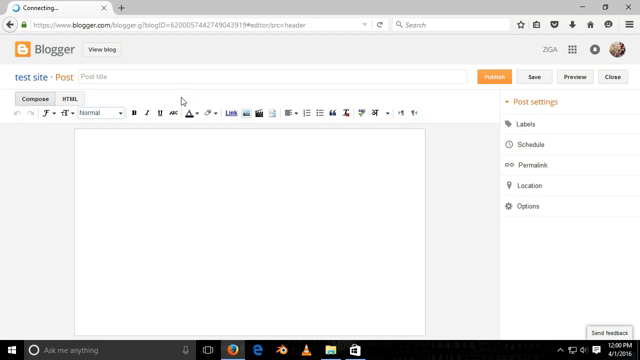
Write a post titled 'test post 1' with body 'testing a post 1… testing done…'.
type("test post 1")
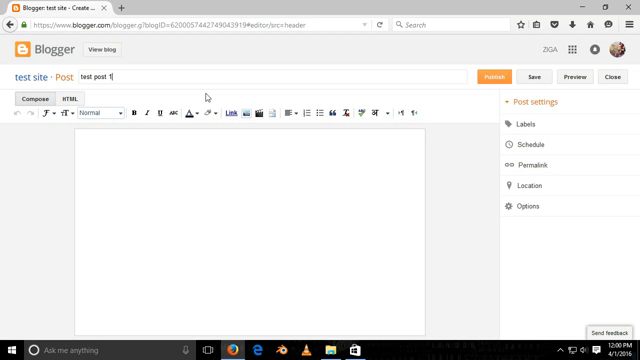
type("testing a post 1.................")
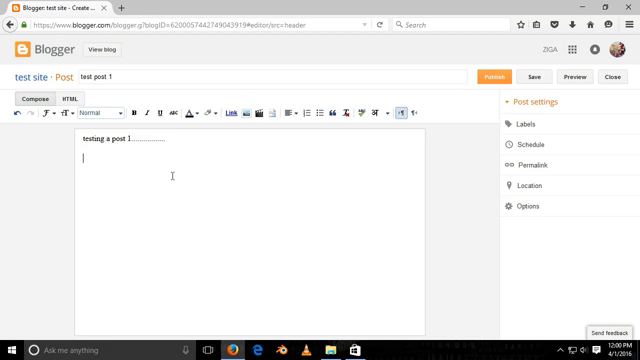
type("testing done.....")
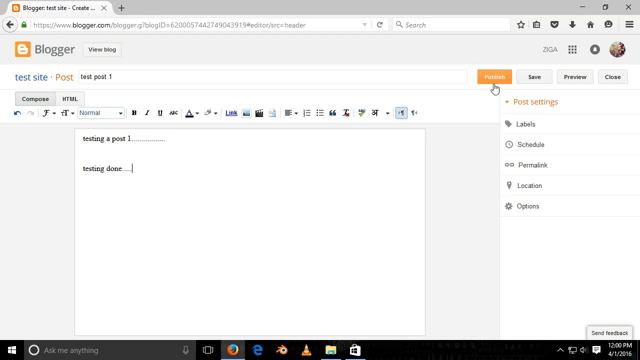
Publish 'test post 1' without sharing it, and view the live blog.
left_click(500, 76)
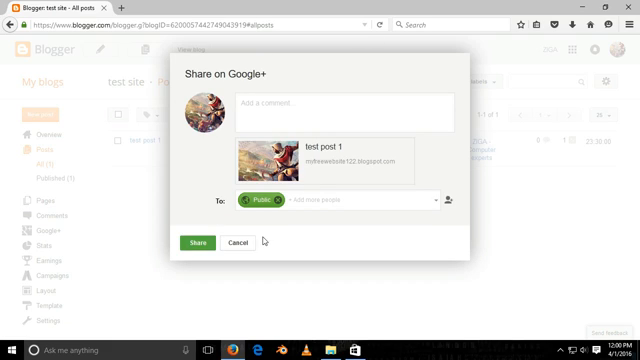
mouse_move(294, 185)
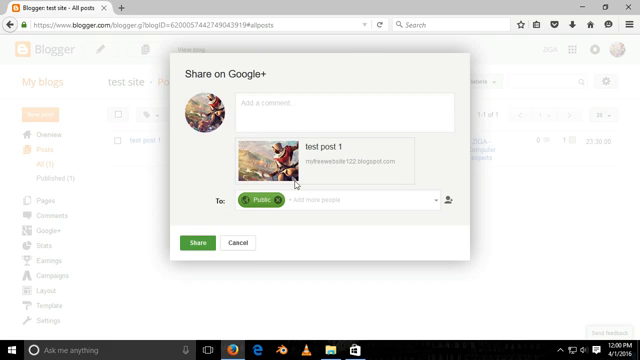
left_click(238, 242)
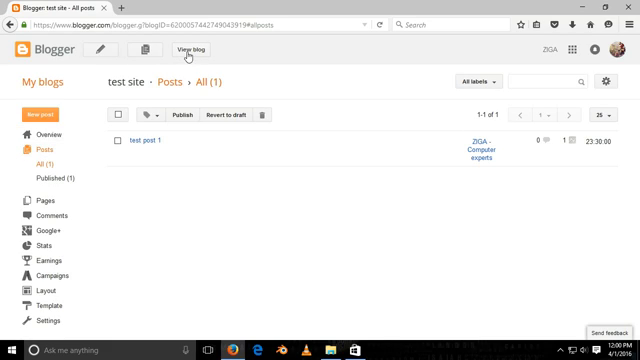
left_click(194, 52)
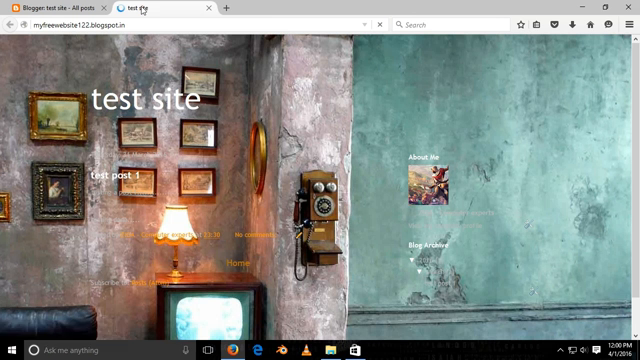